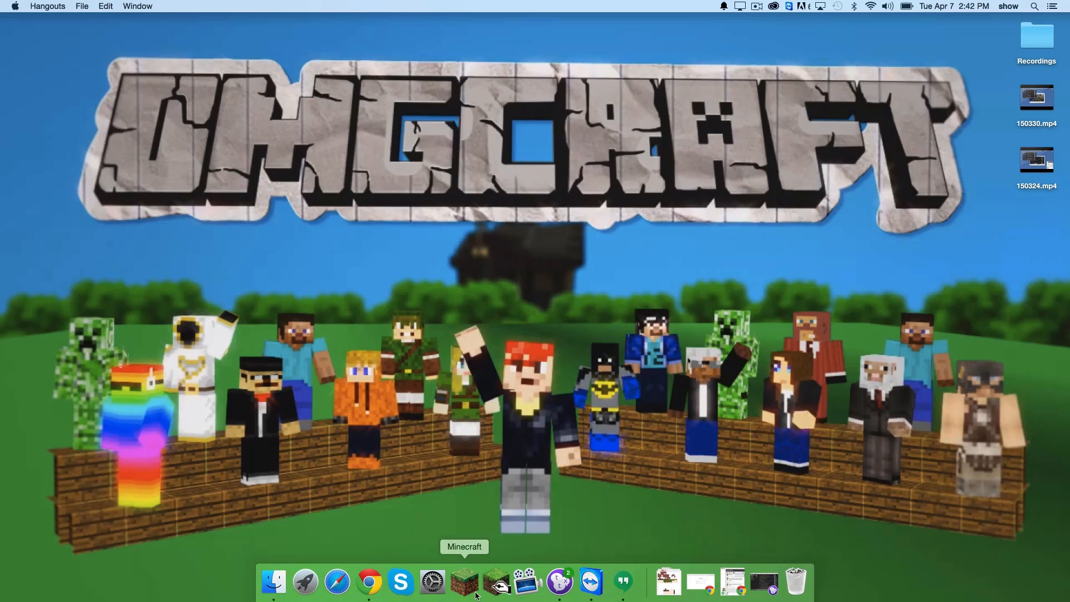
Start the launcher from the Dock and keep the existing OMGchad profile selected
left_click(466, 582)
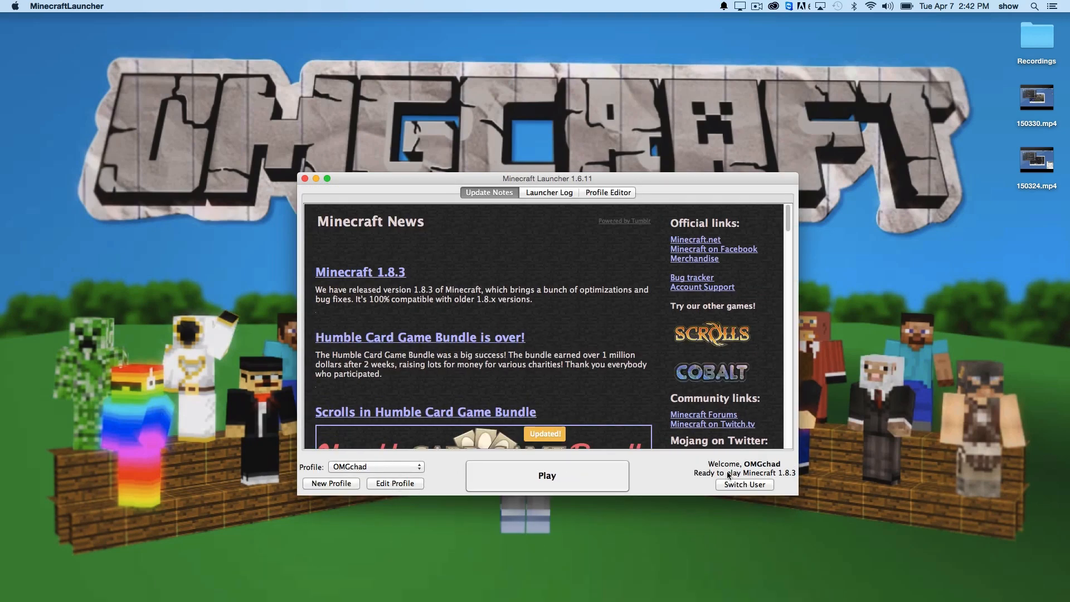
mouse_move(731, 370)
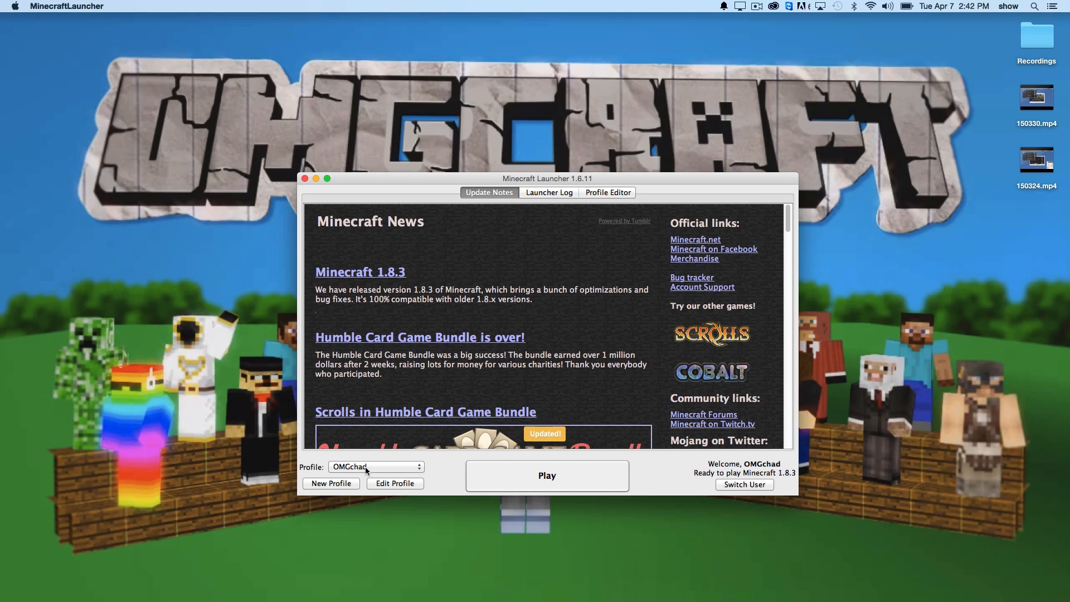
left_click(377, 466)
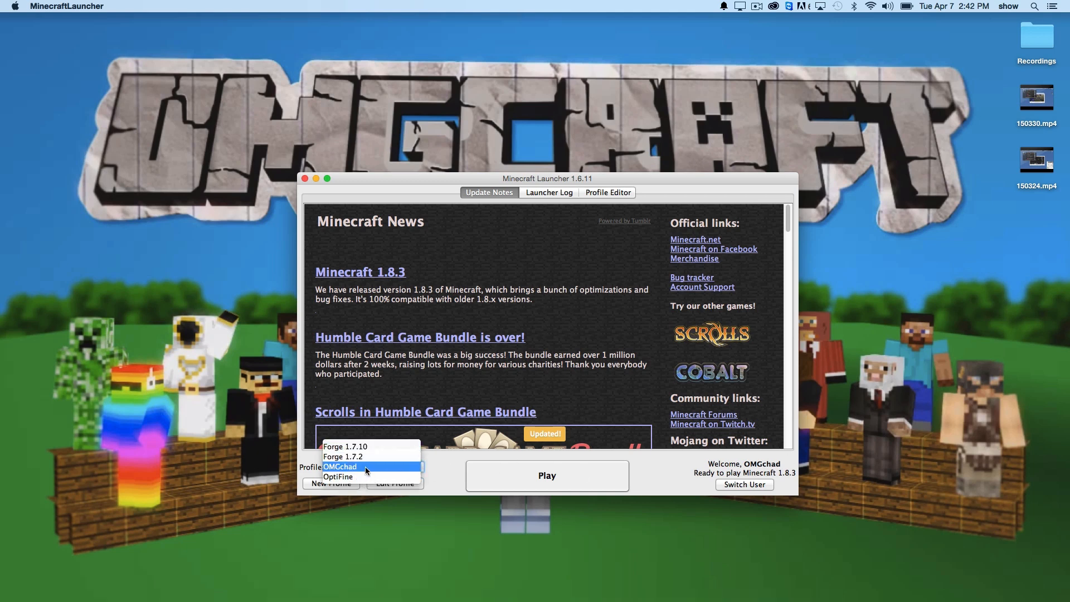
left_click(394, 483)
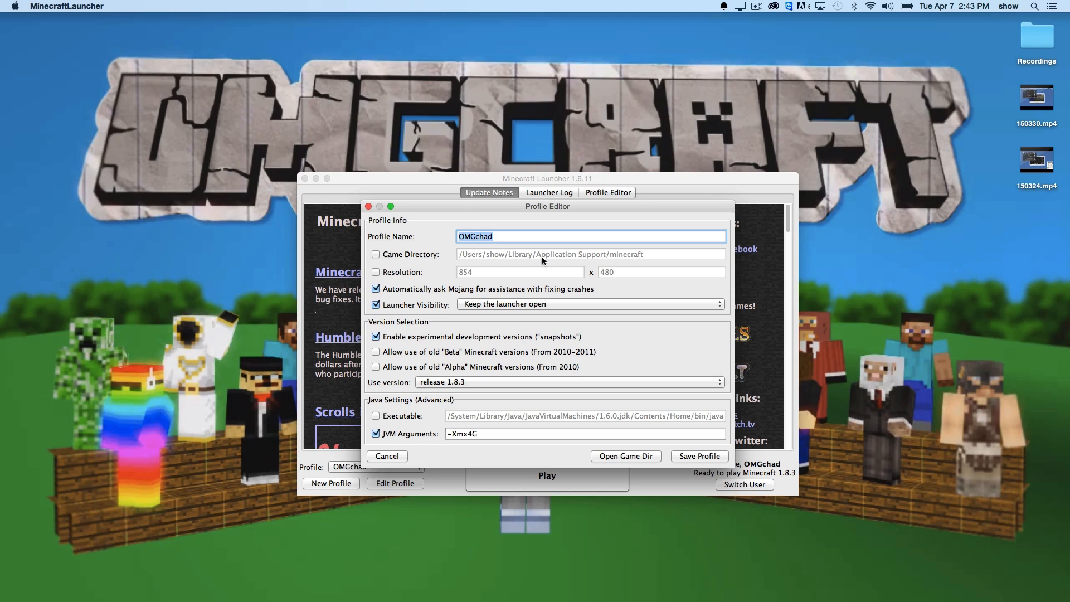
mouse_move(571, 289)
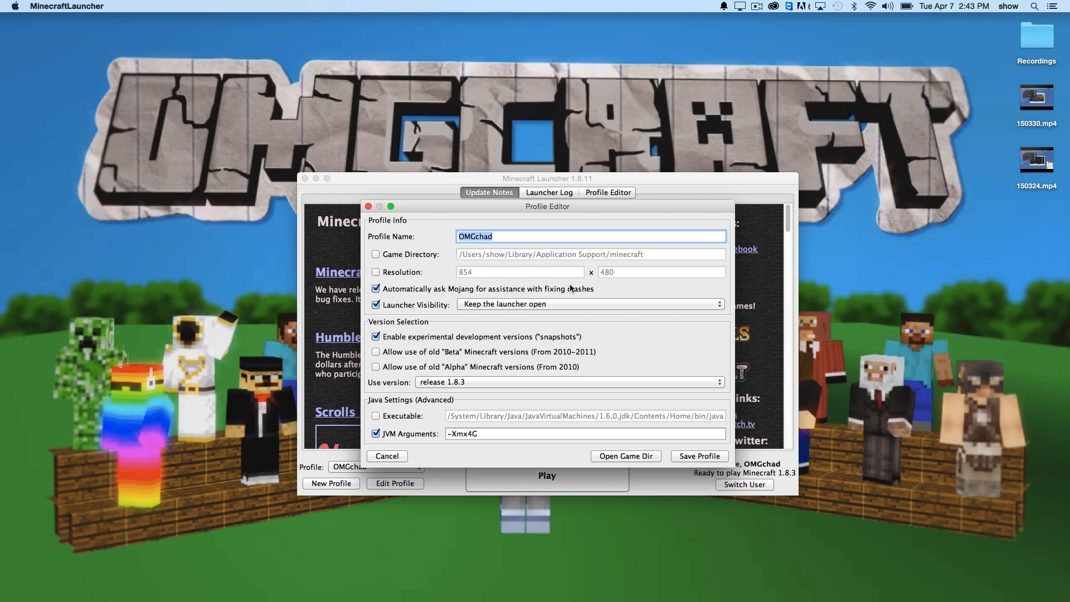
mouse_move(514, 294)
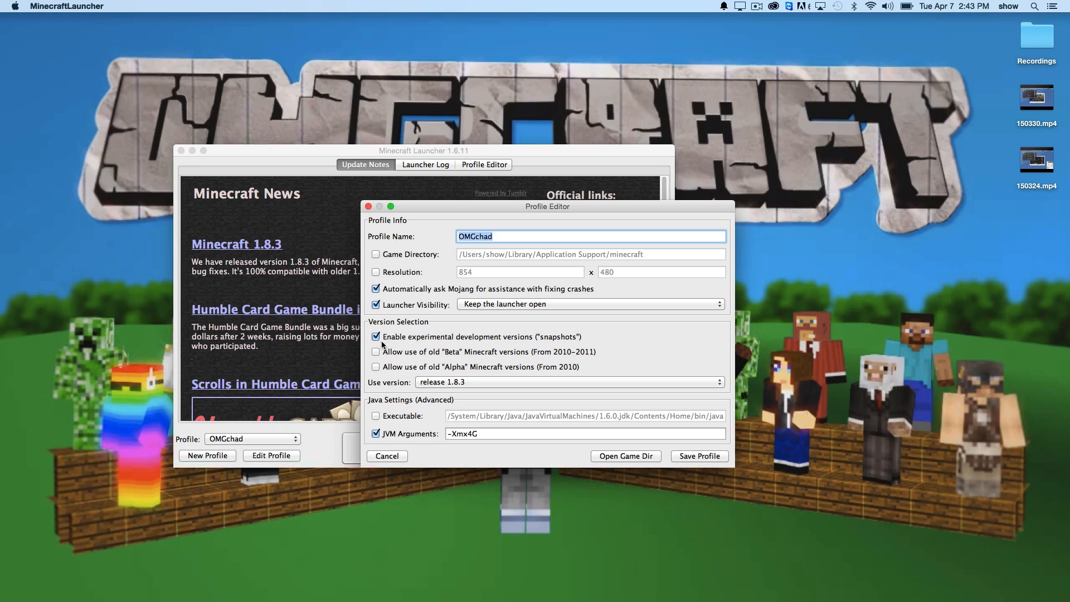
left_click(376, 337)
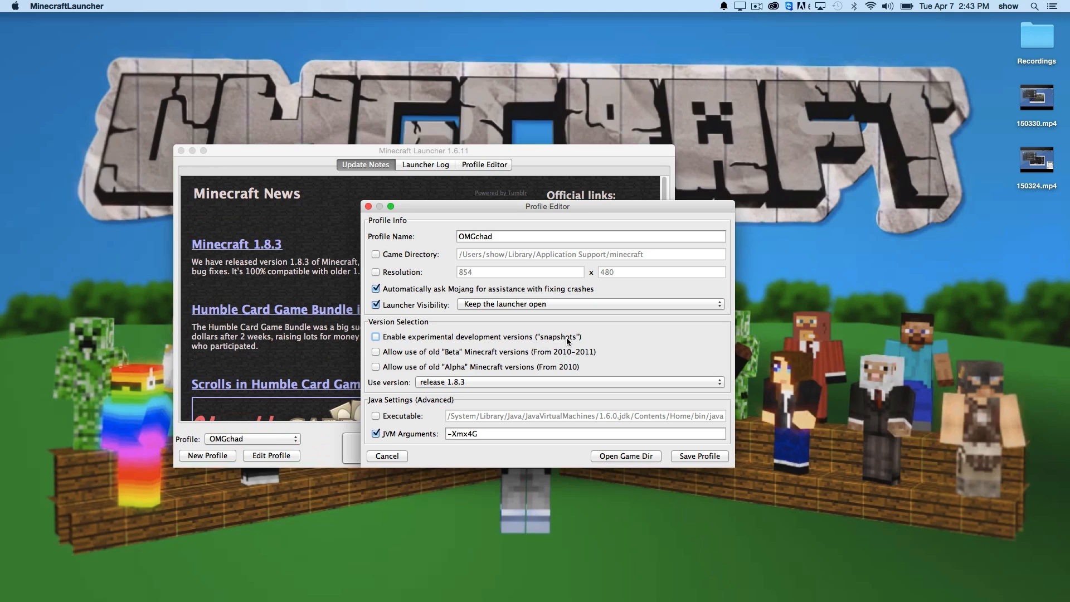
left_click(376, 337)
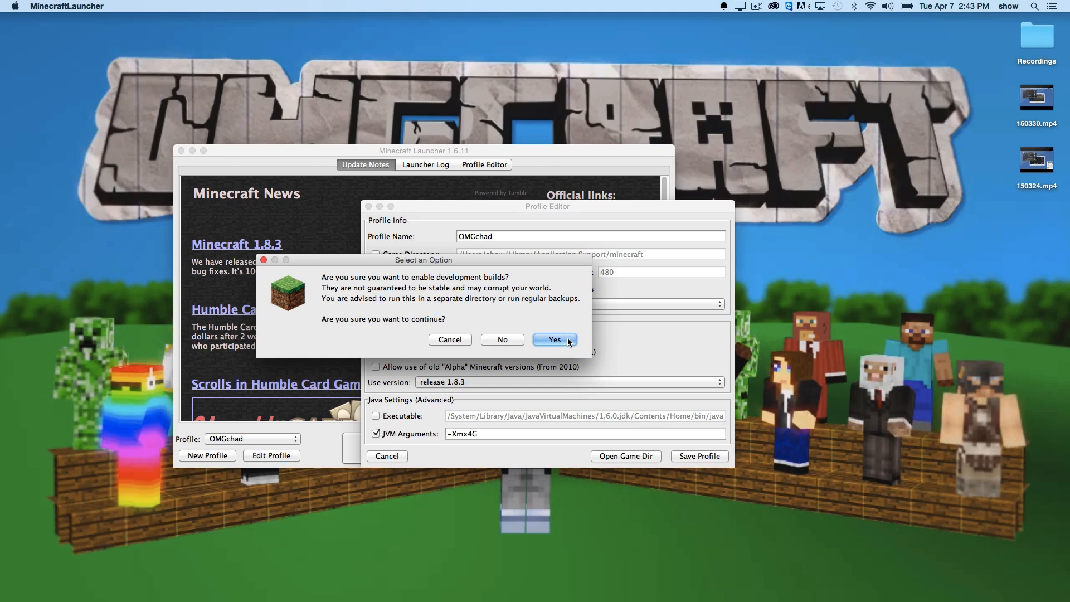
left_click(555, 339)
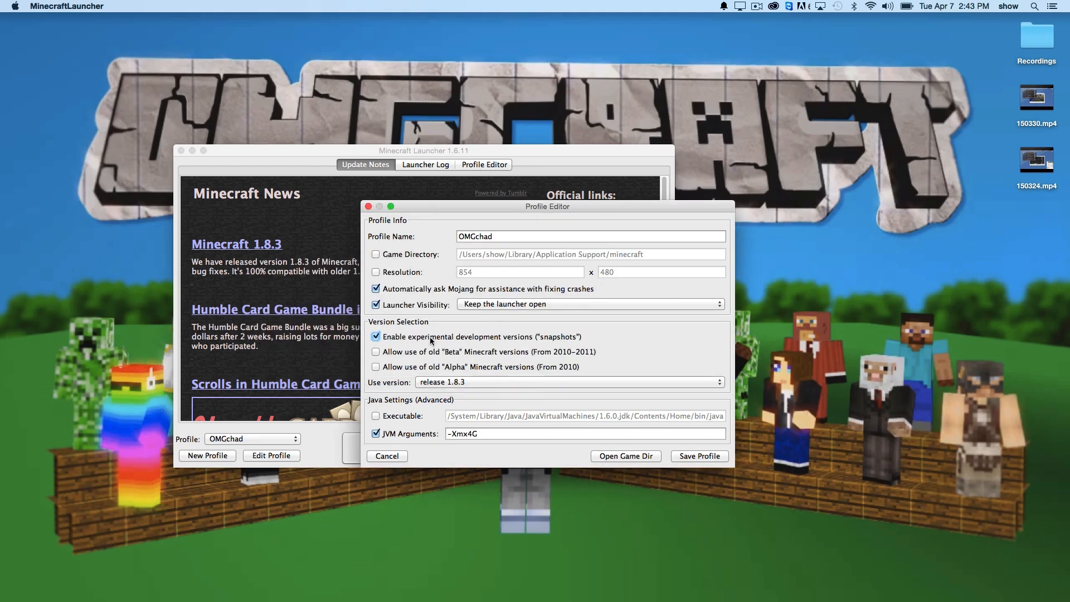
left_click(376, 351)
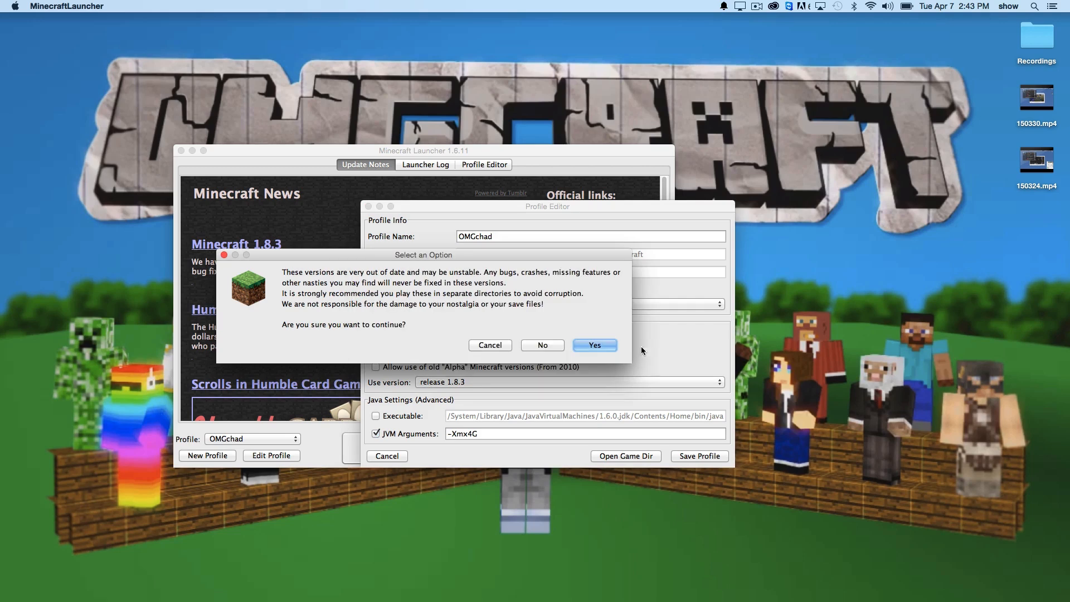
left_click(594, 346)
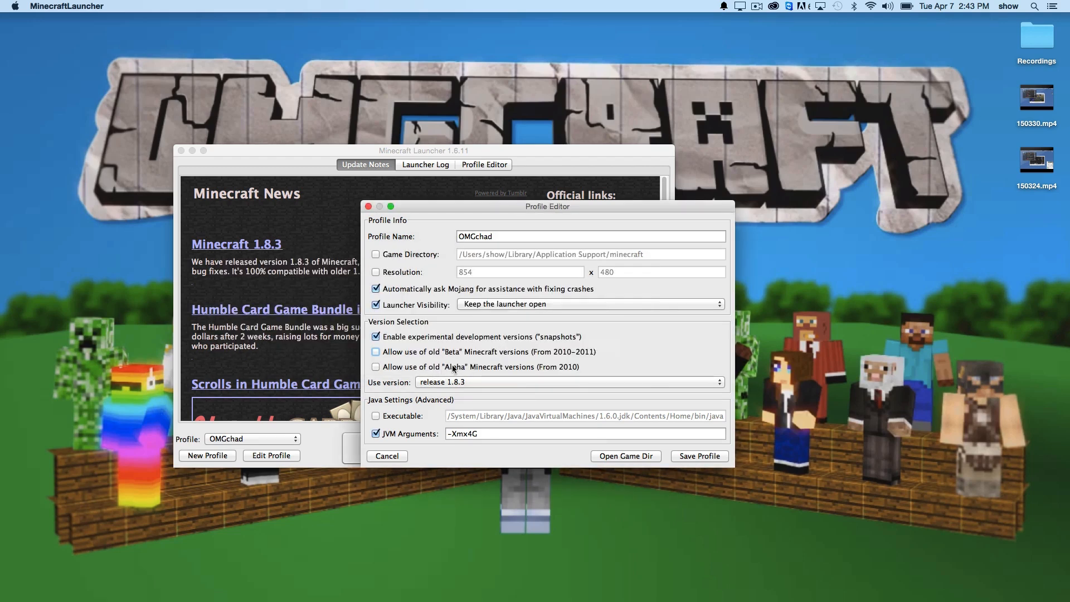
mouse_move(488, 368)
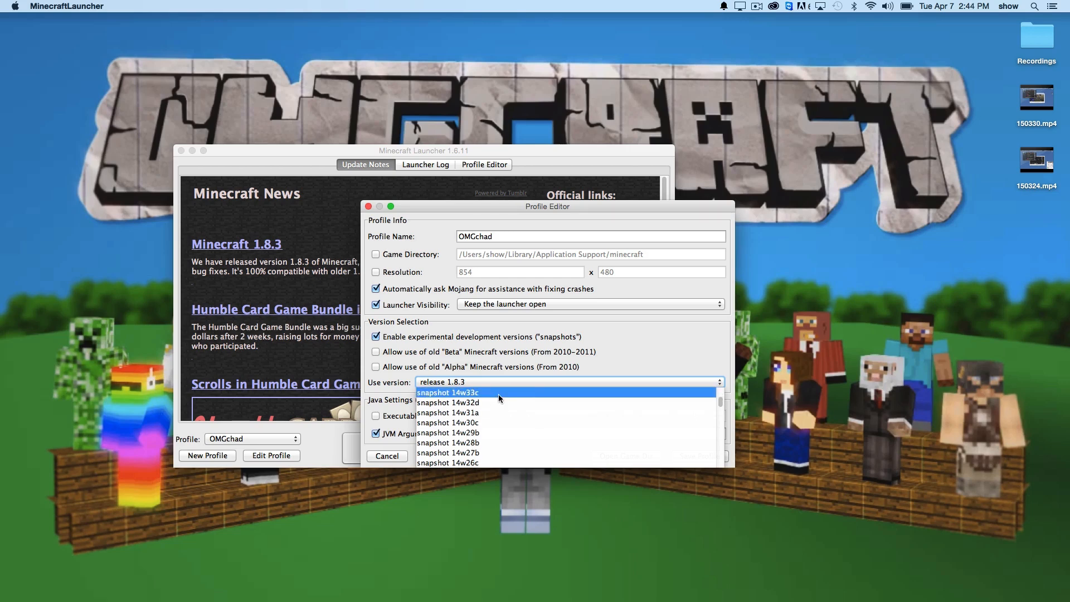
mouse_move(497, 417)
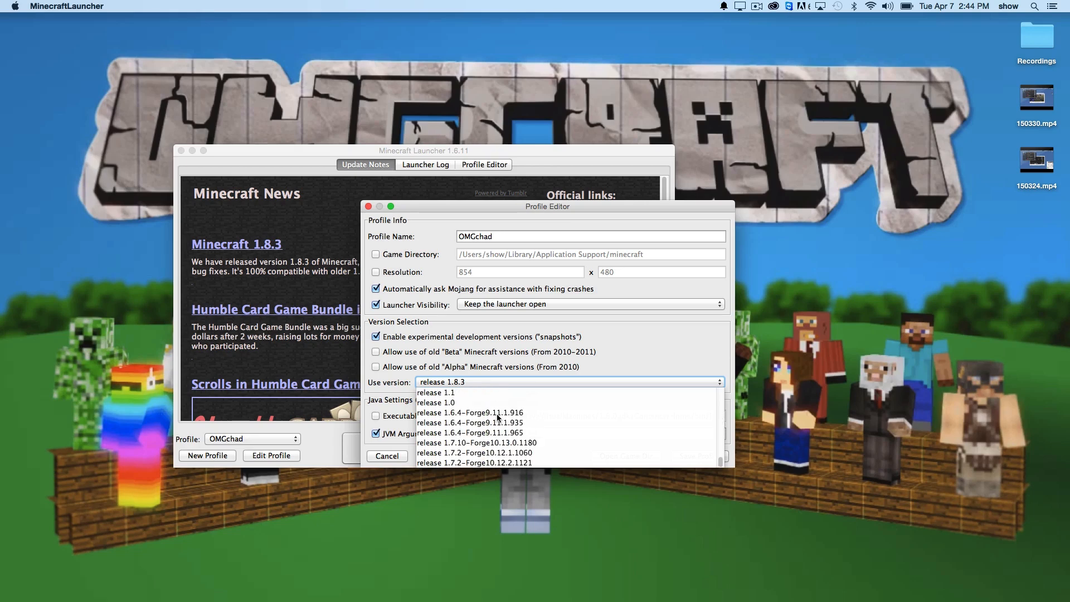
scroll("down", 3)
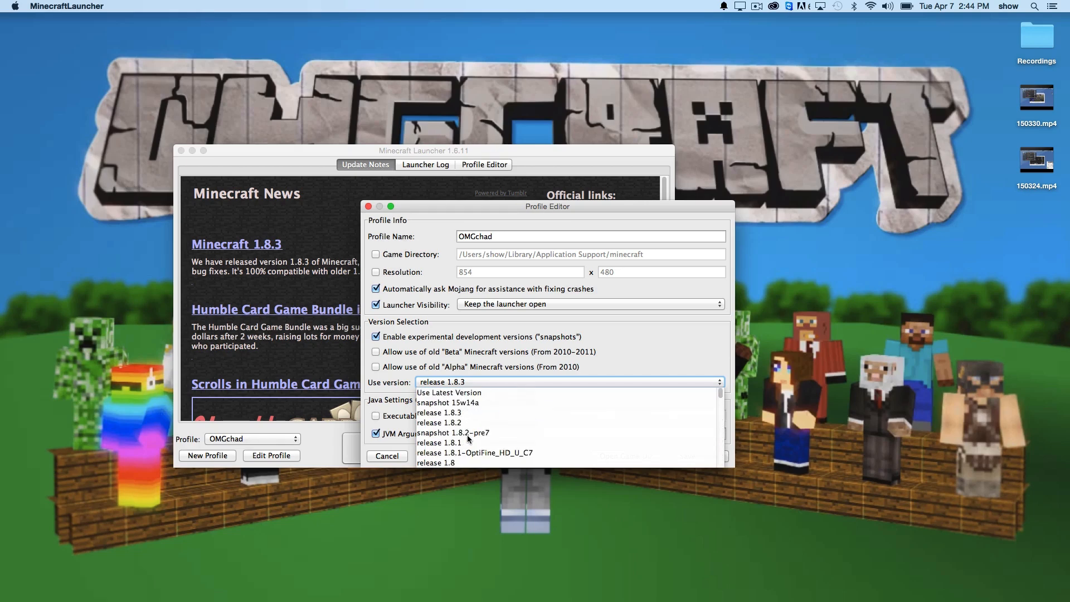
scroll("down", 3)
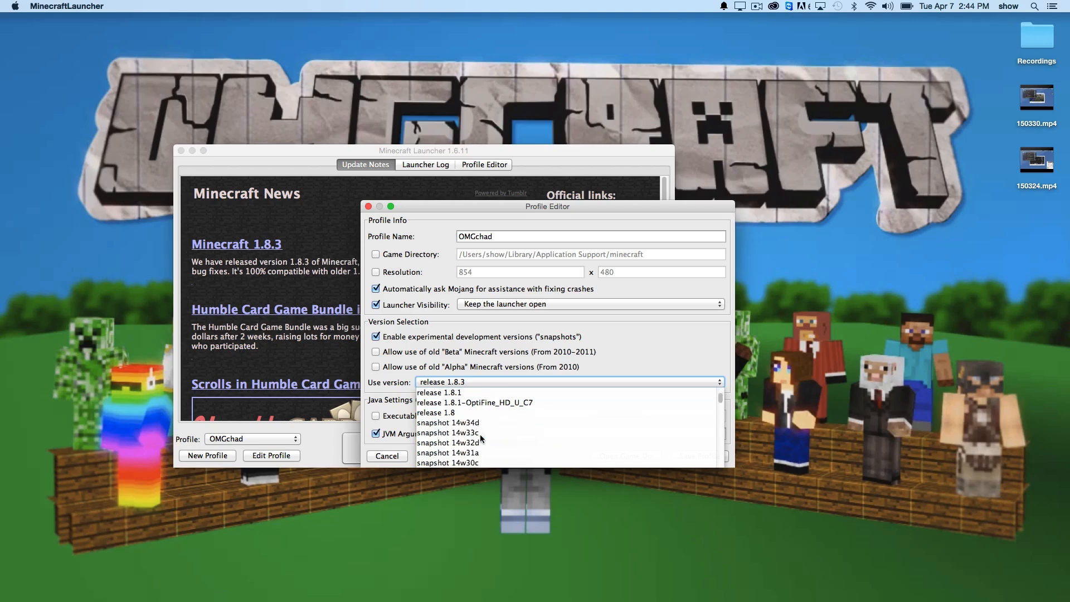
mouse_move(469, 423)
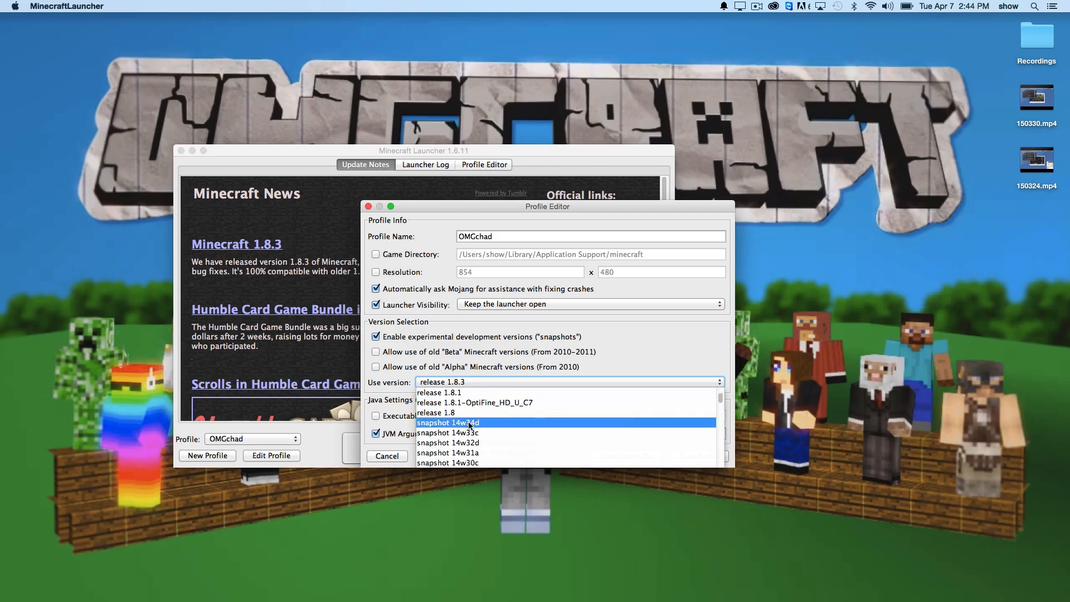
mouse_move(466, 443)
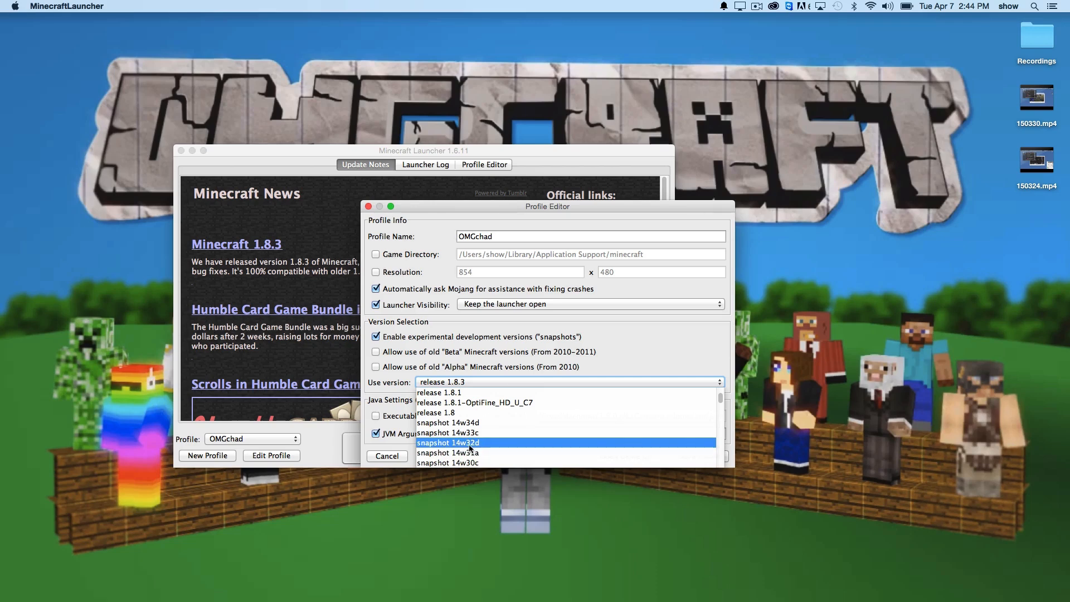
mouse_move(483, 446)
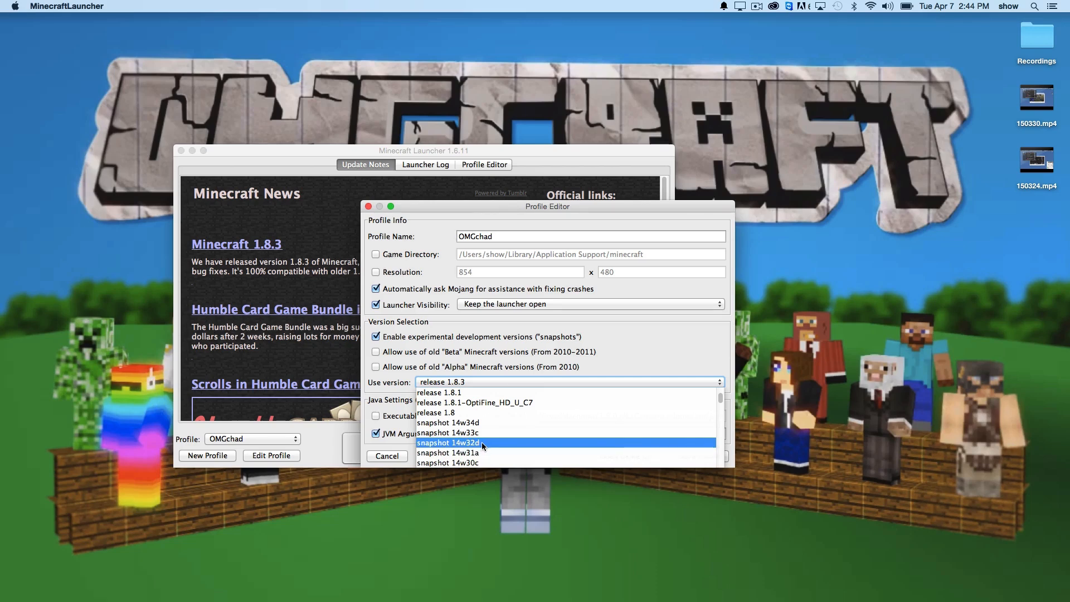
mouse_move(480, 432)
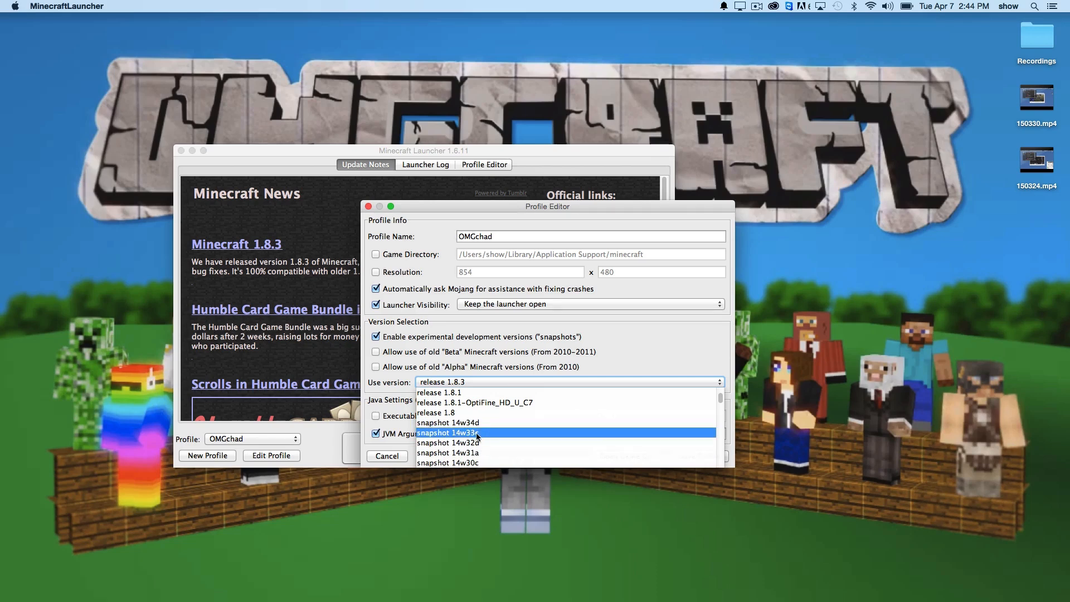
mouse_move(493, 424)
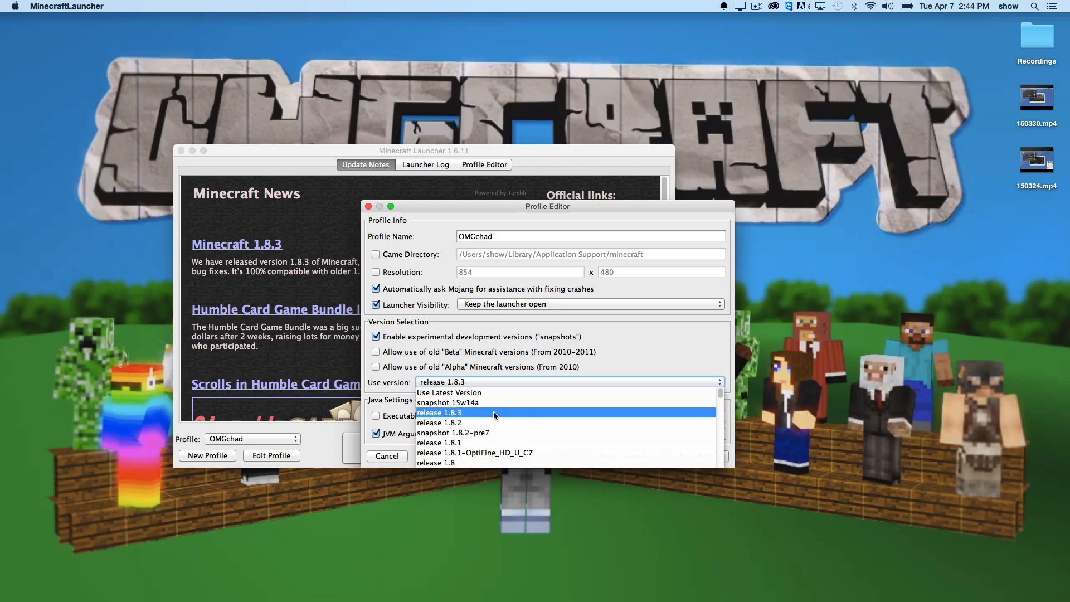
mouse_move(484, 403)
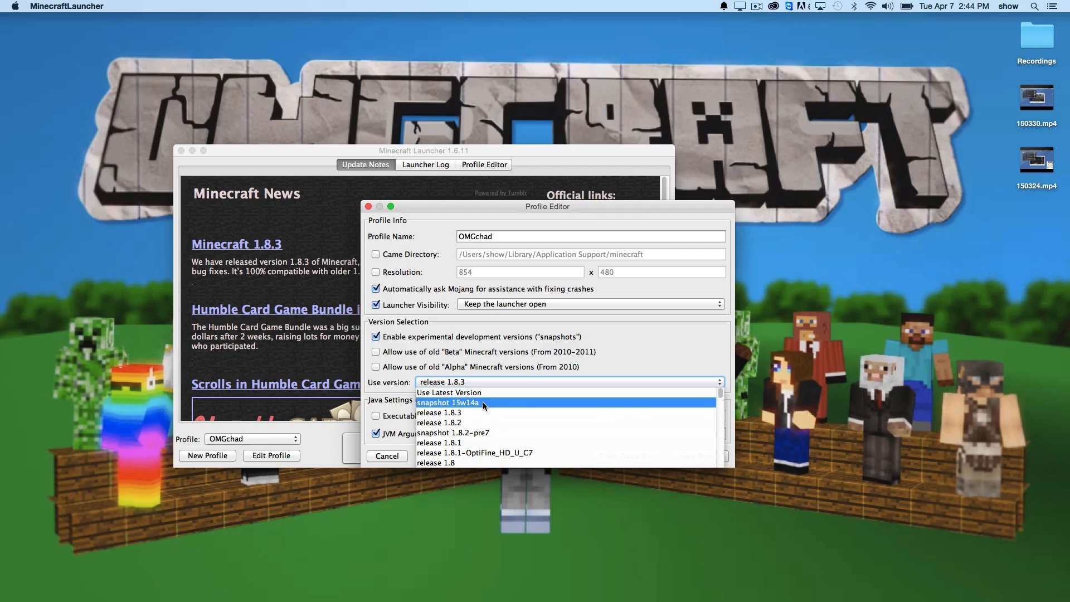
mouse_move(477, 413)
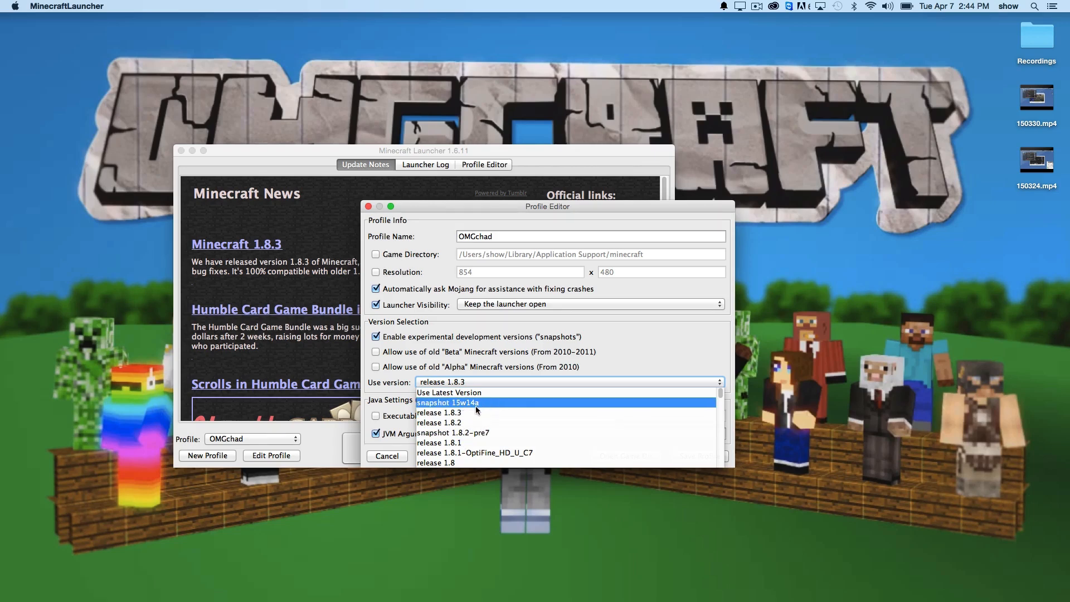
mouse_move(483, 407)
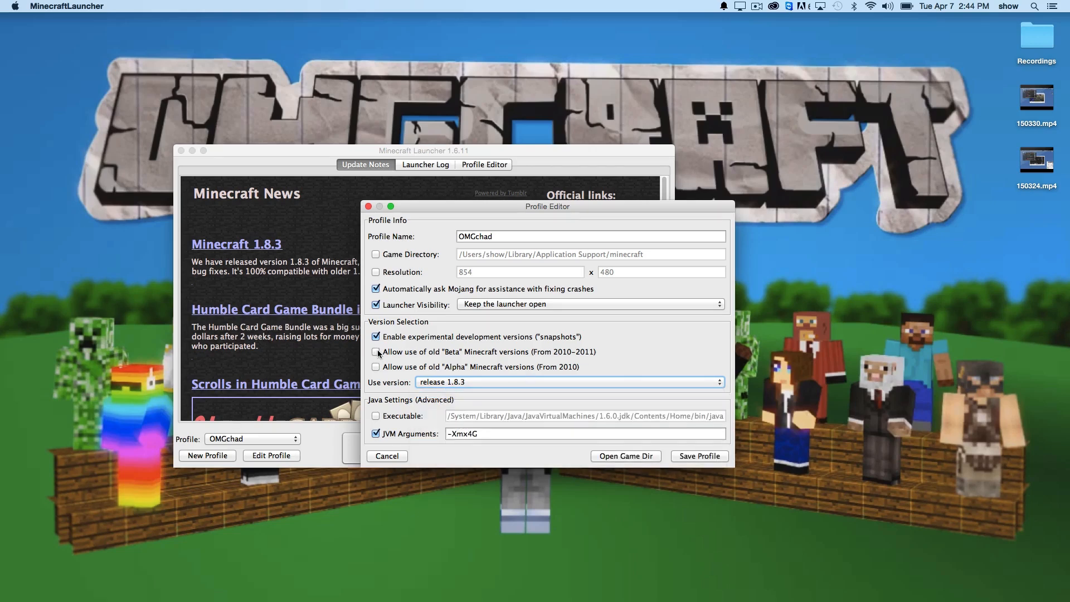
left_click(376, 352)
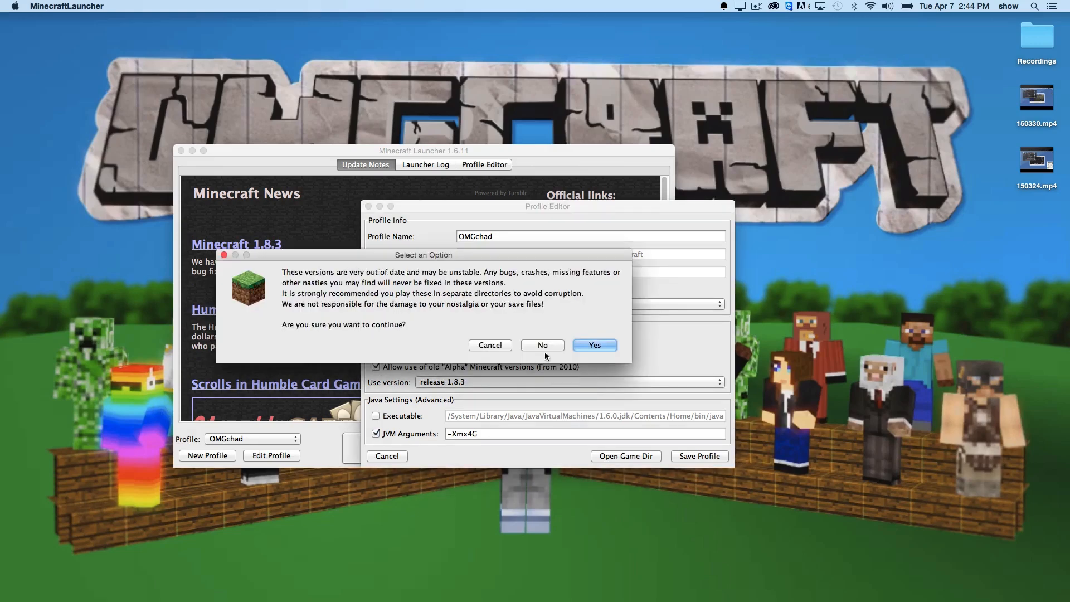
Accept the old-versions warning and set Use version to old_alpha rd-161348
left_click(594, 345)
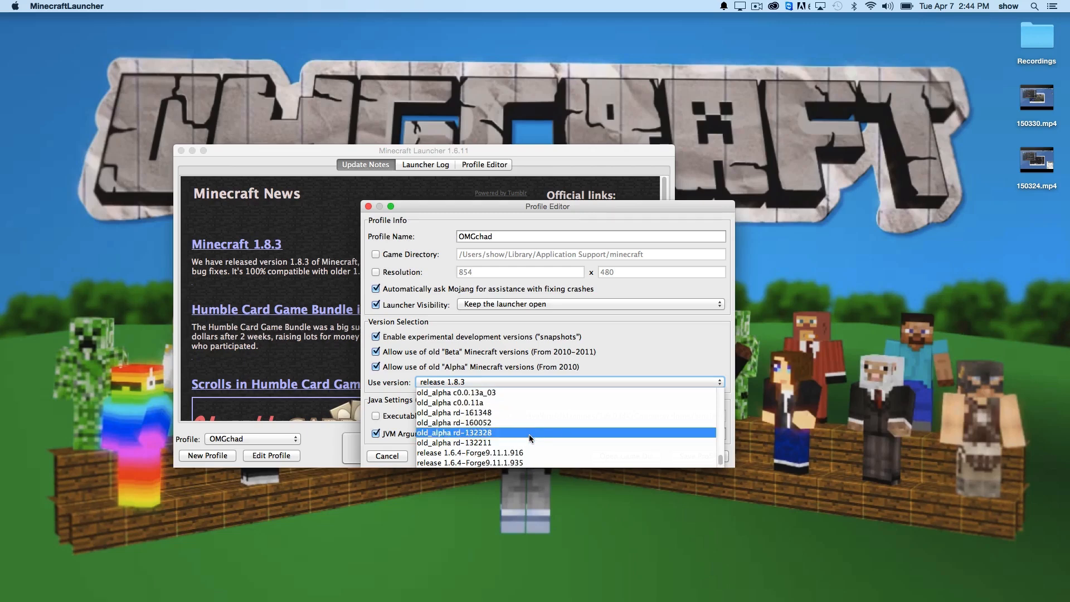
mouse_move(522, 412)
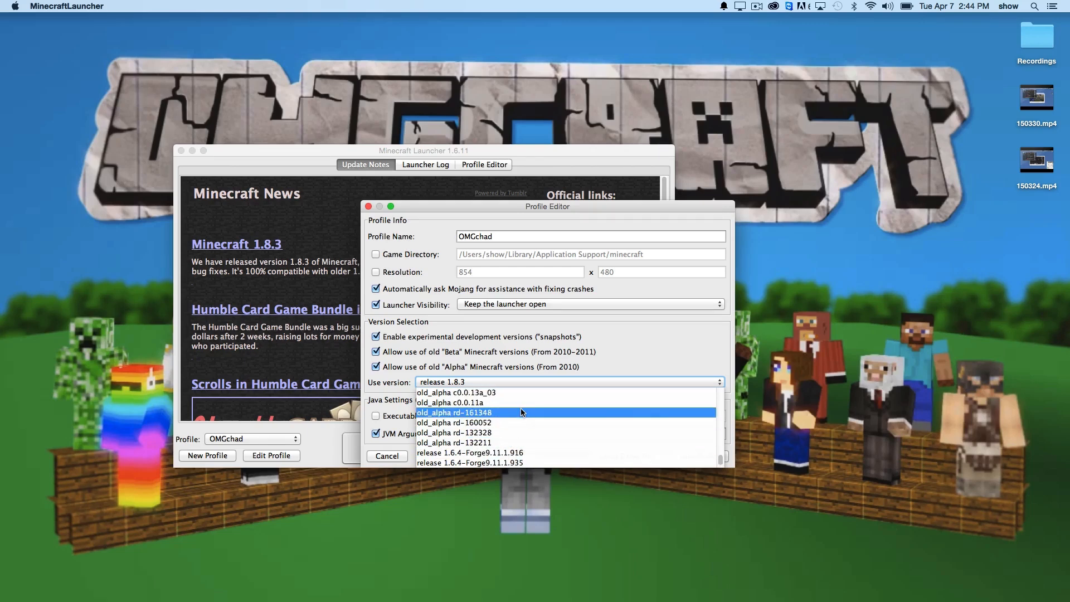
left_click(459, 412)
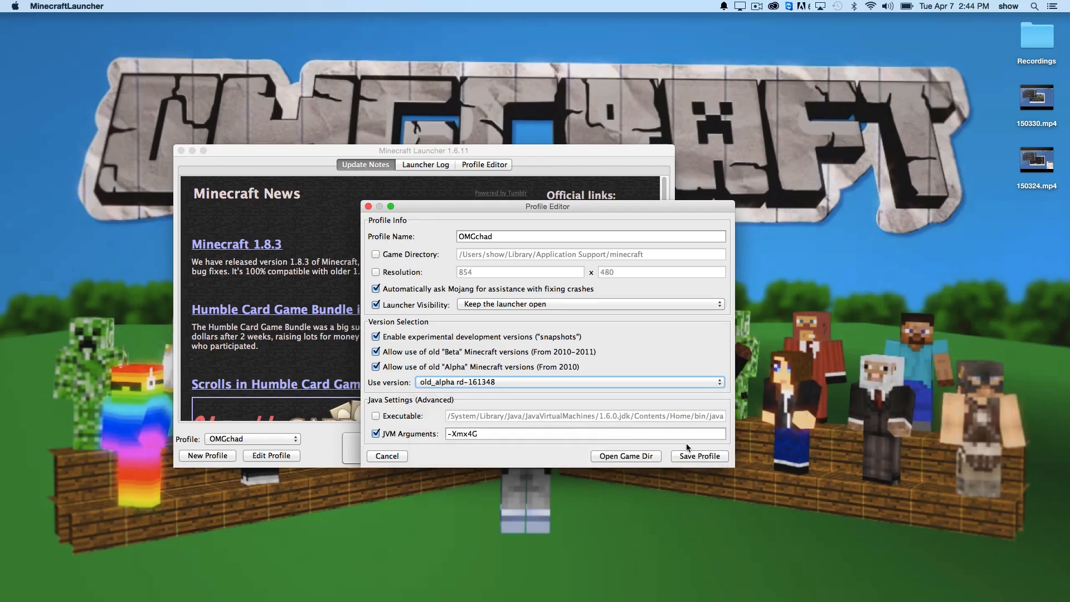
Save the OMGchad profile and launch Minecraft on old_alpha rd-161348
left_click(700, 456)
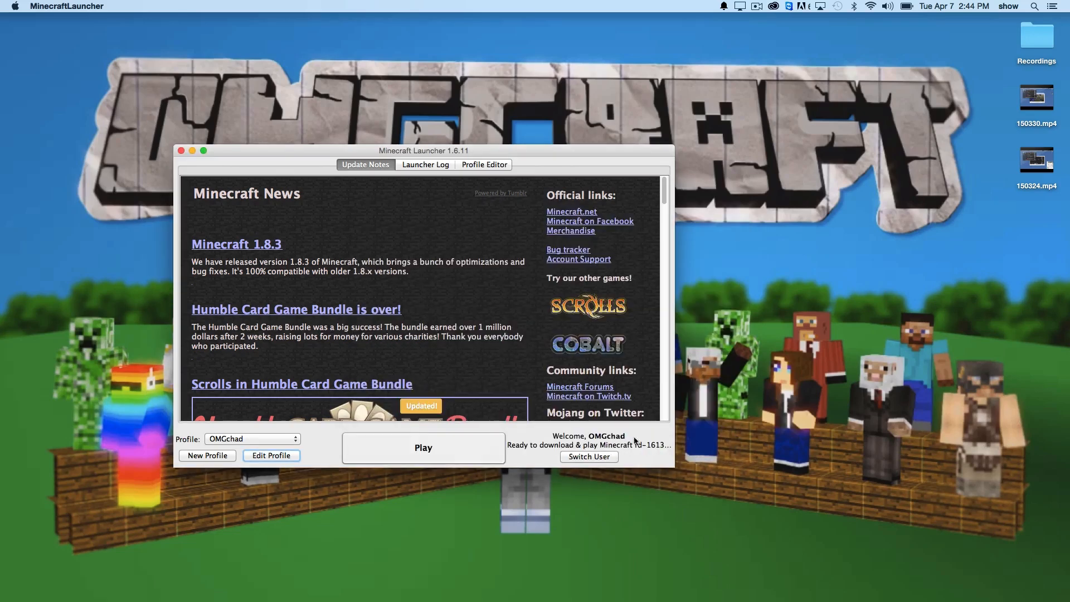
mouse_move(635, 446)
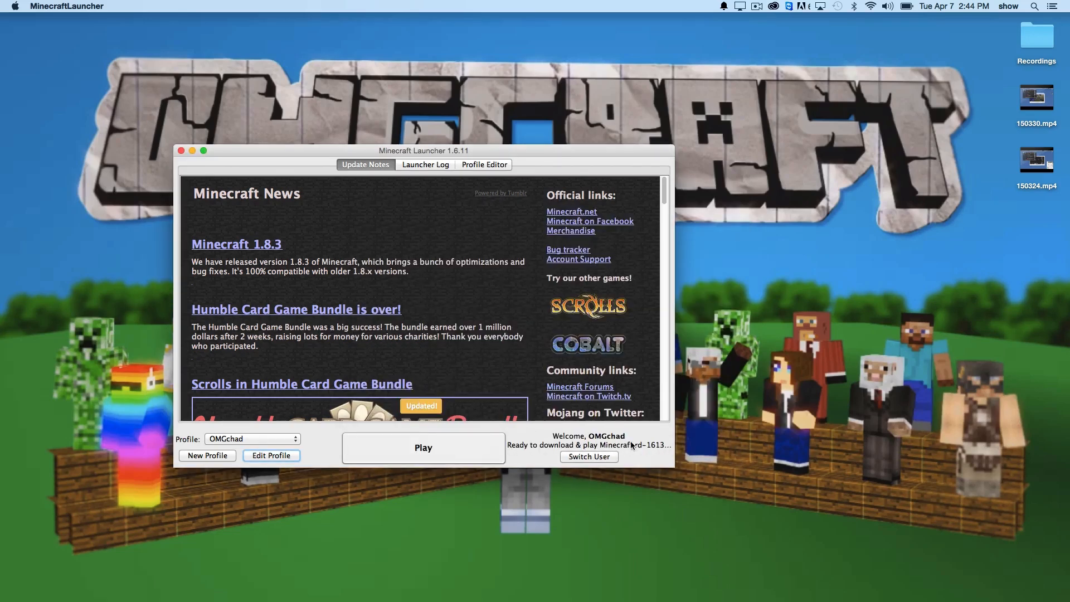
left_click(424, 448)
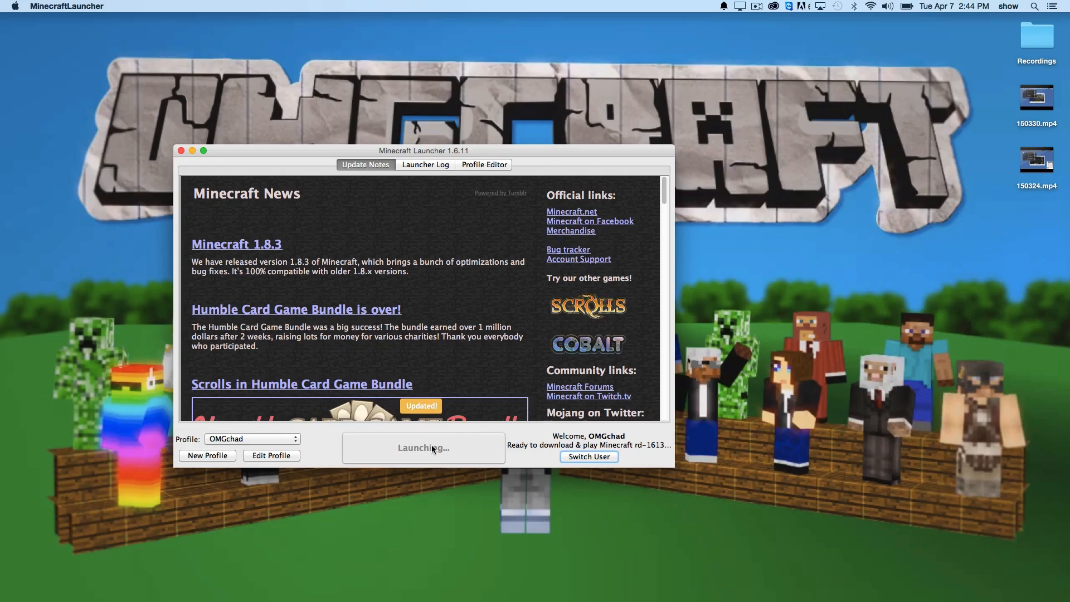